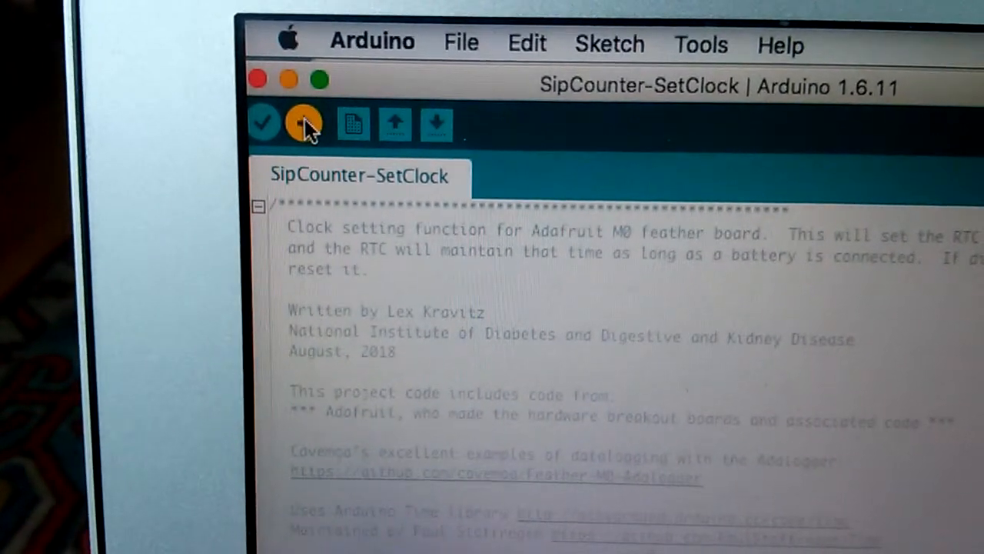
- Compile and upload the SipCounter-SetClock sketch (22,172 bytes) to the Adafruit Feather M0 board
click(305, 123)
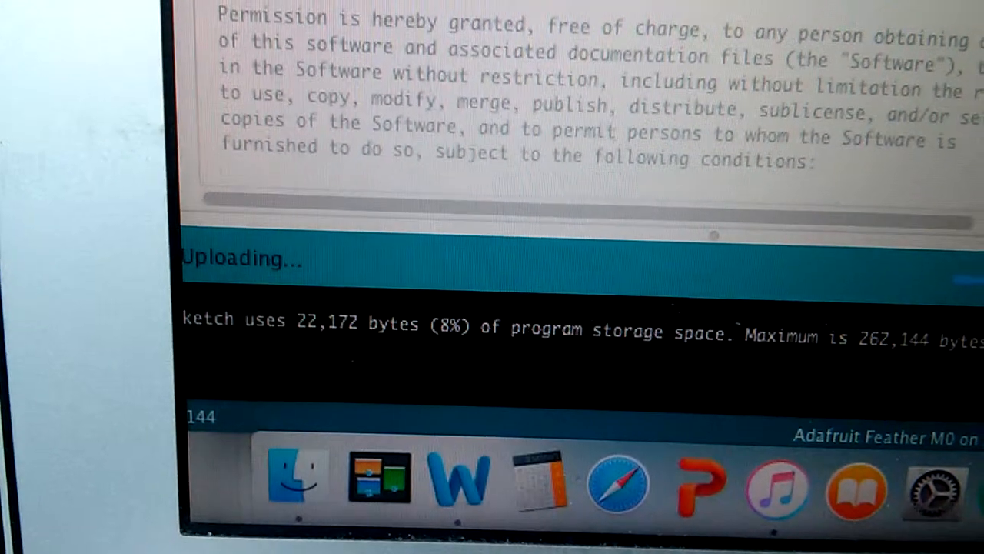